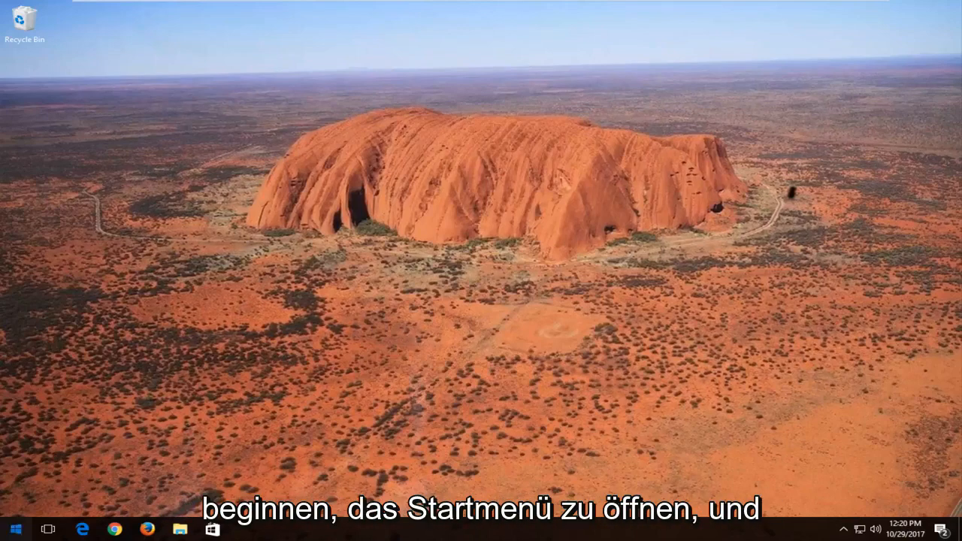
Search 'computer' from Start to reach This PC and its drives
left_click(12, 530)
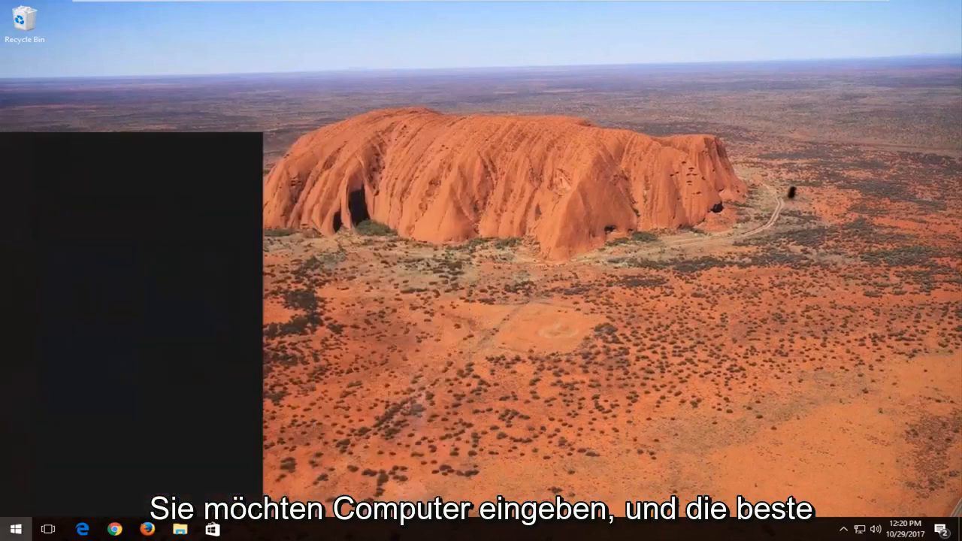
type("computer")
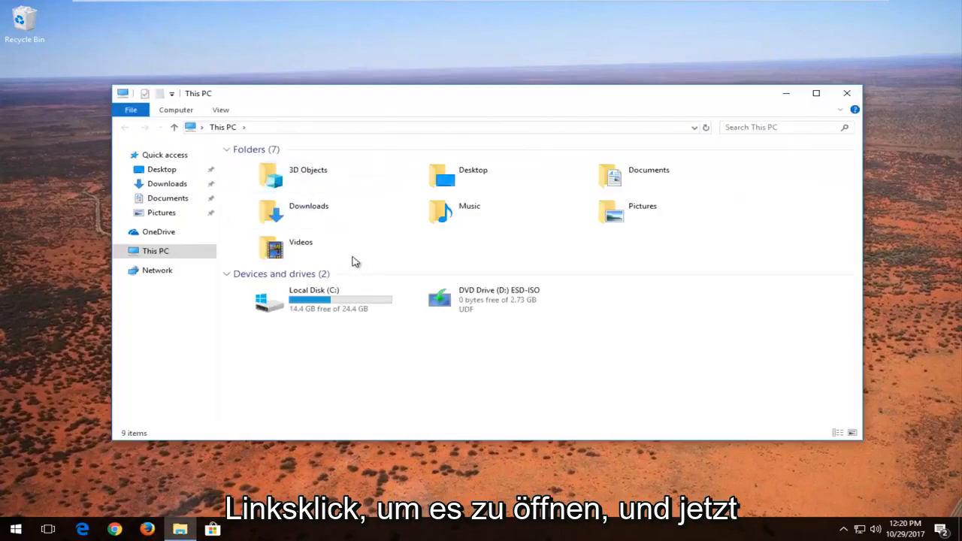
Select Local Disk (C:) to confirm it is the Windows drive with 14.4 GB free
left_click(312, 299)
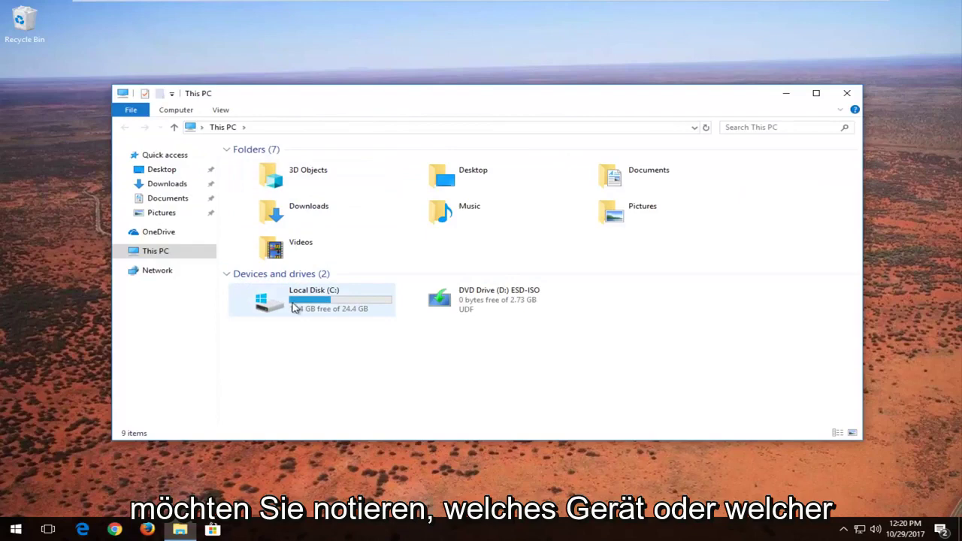
mouse_move(313, 310)
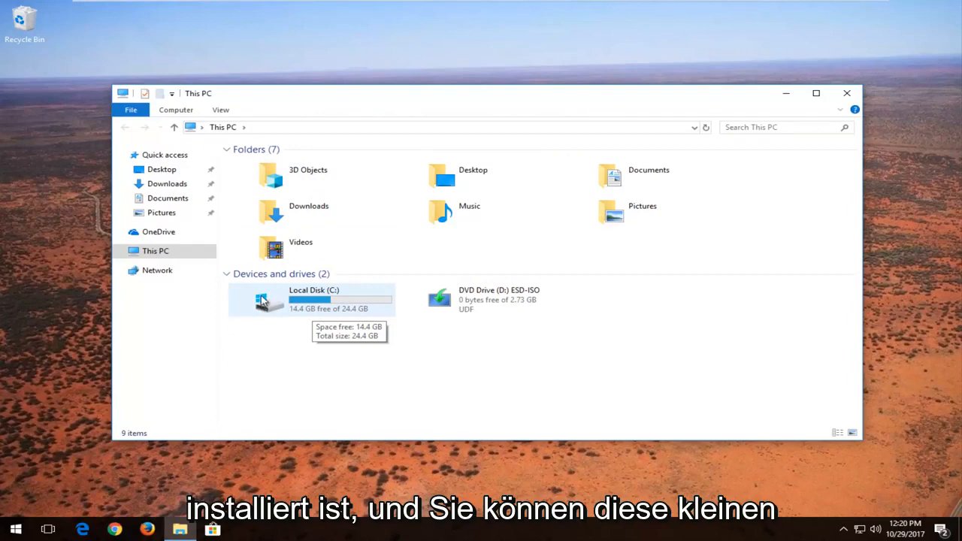
mouse_move(263, 303)
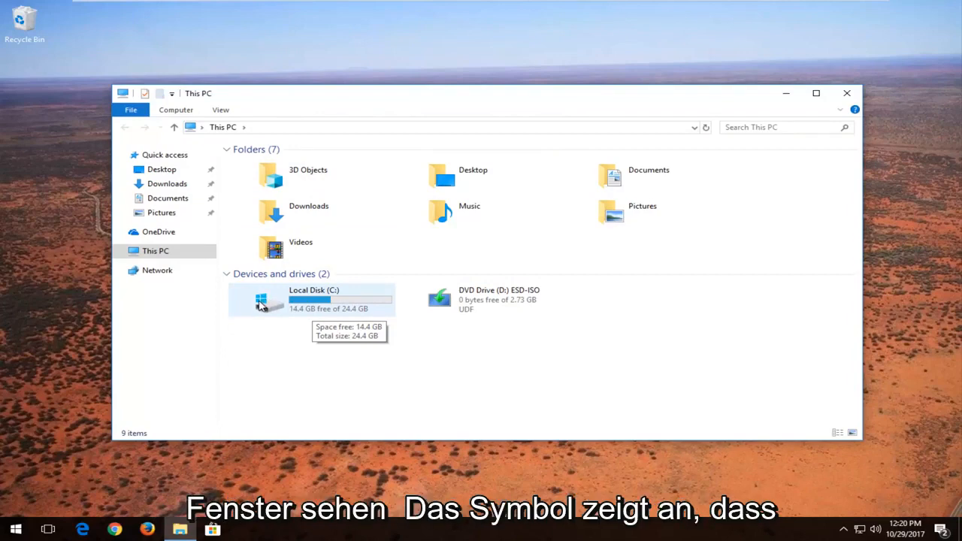
mouse_move(549, 301)
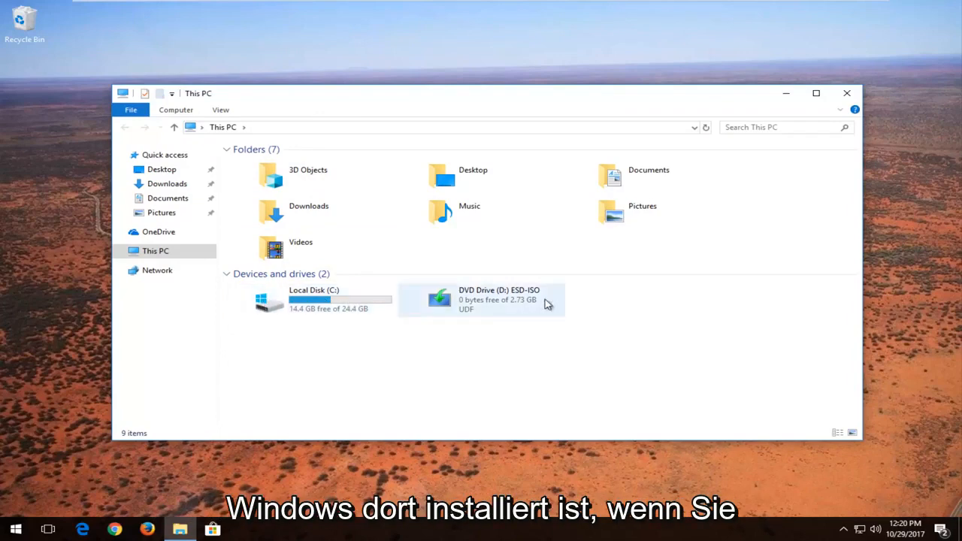
left_click(313, 299)
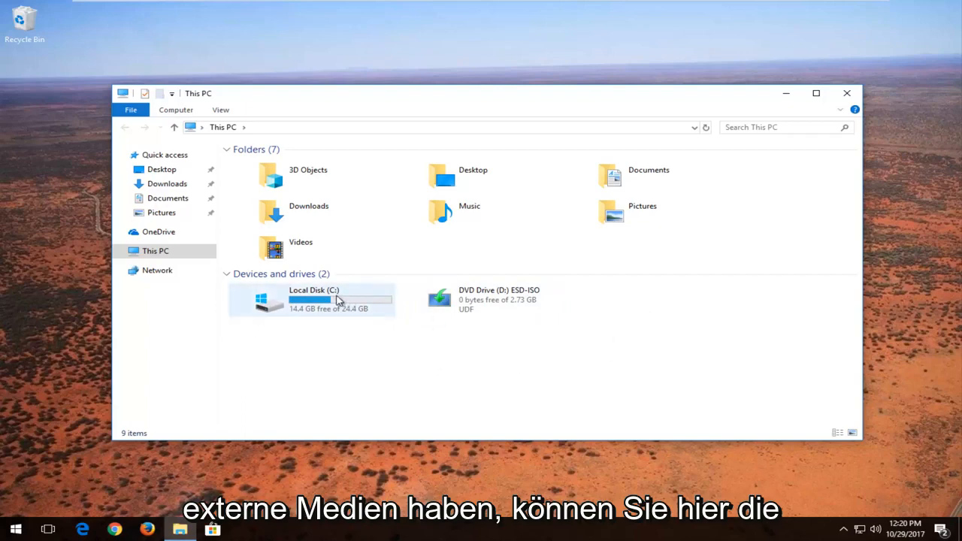
mouse_move(334, 298)
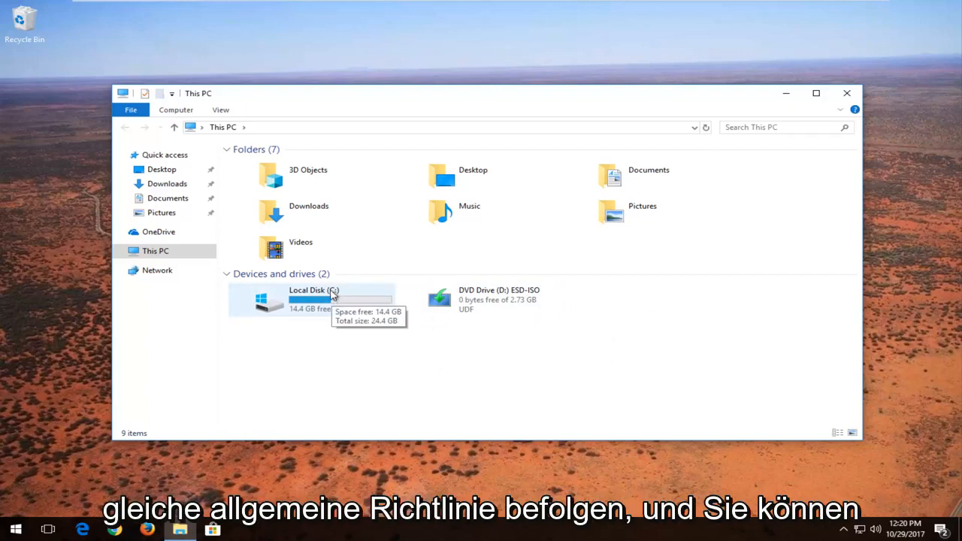
mouse_move(338, 307)
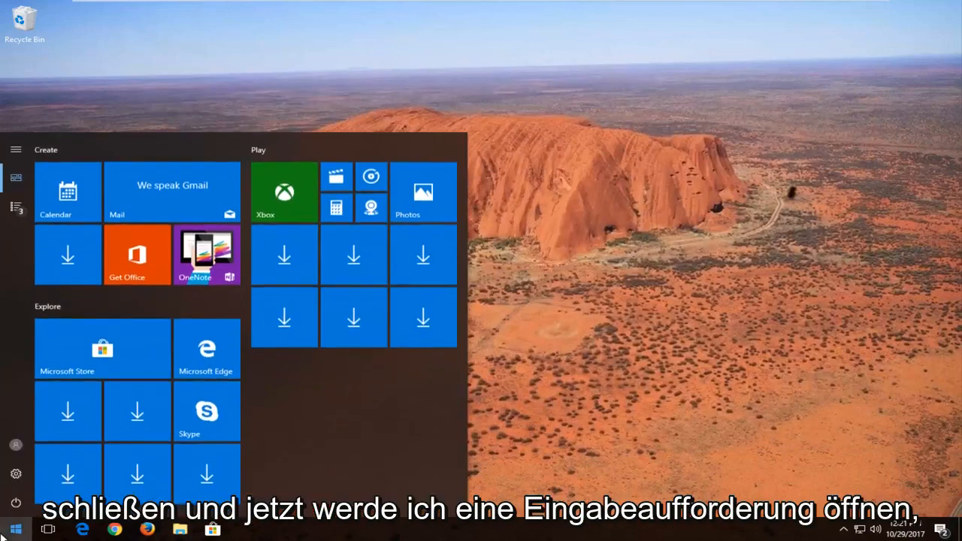
Launch Command Prompt as administrator from Start search and approve the UAC request
left_click(15, 529)
type("command pro")
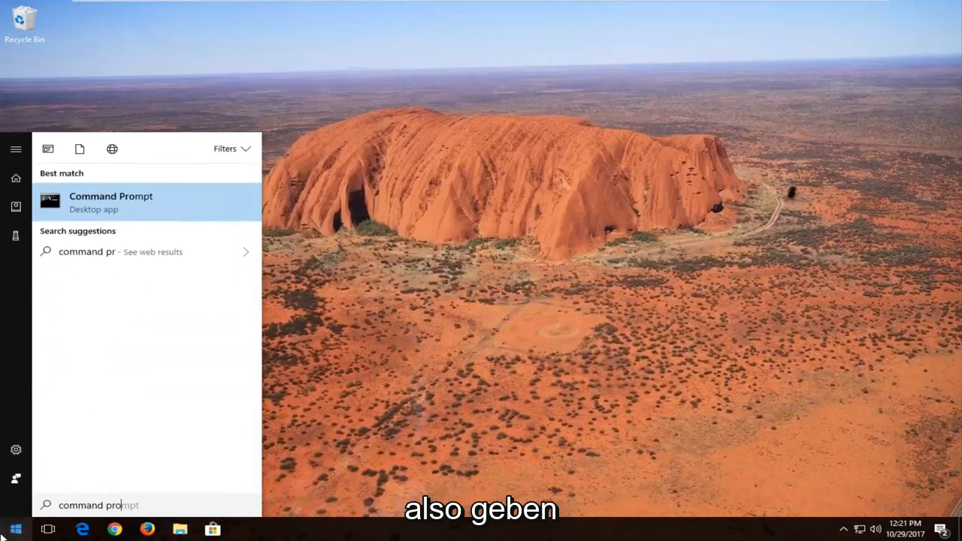
type("mpt")
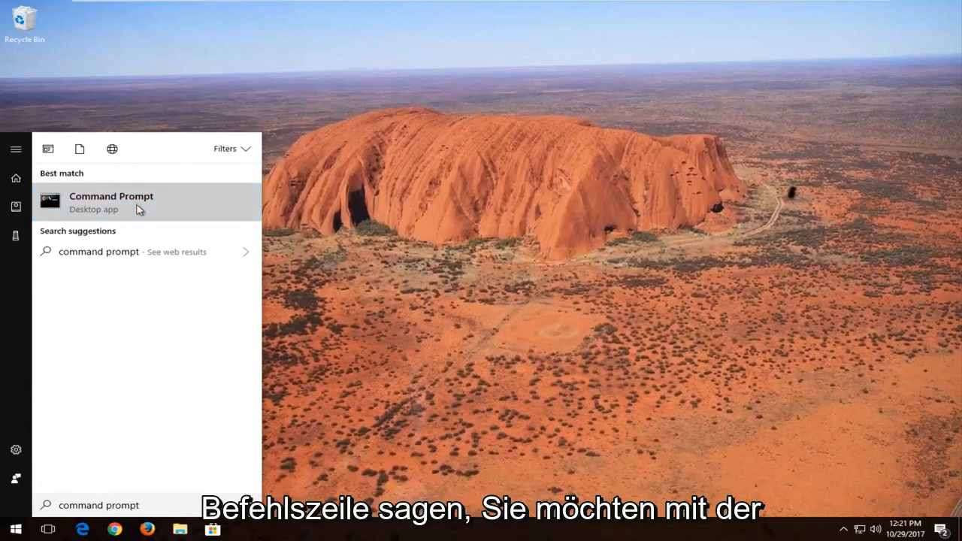
right_click(111, 201)
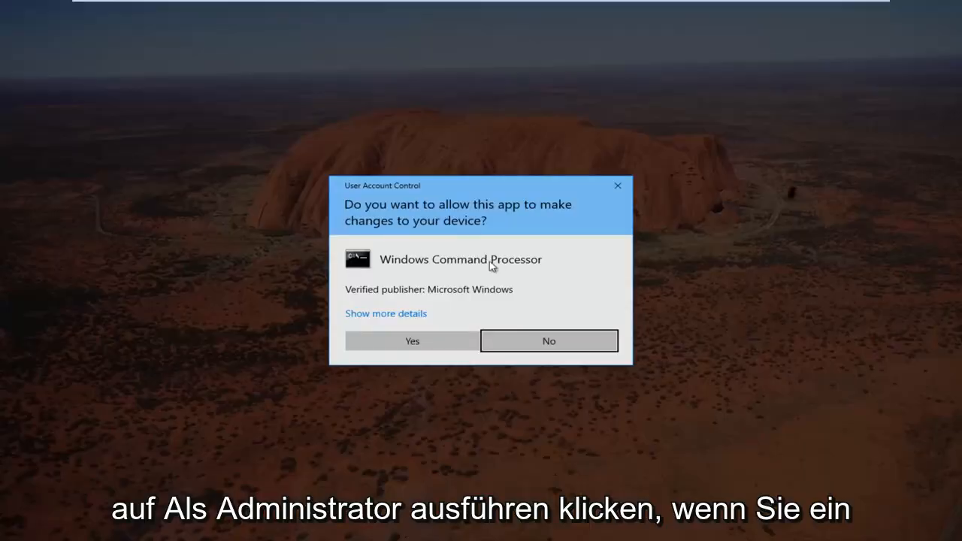
mouse_move(412, 340)
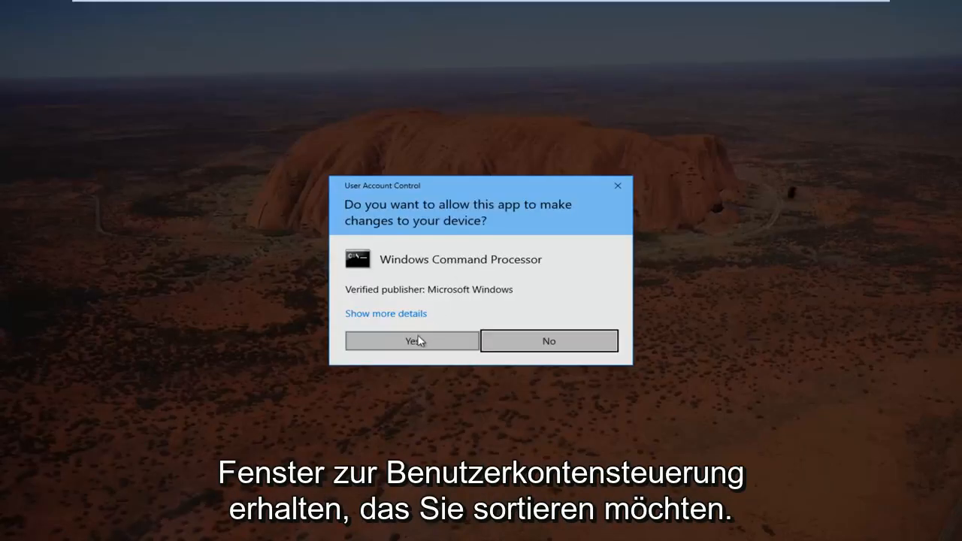
left_click(412, 340)
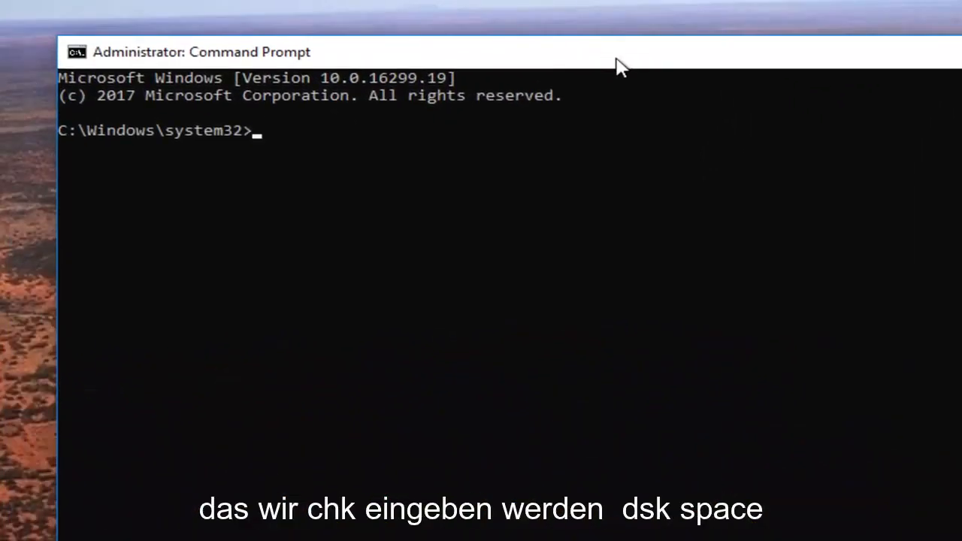
Run chkdsk C: /f at the administrator prompt to check and repair drive C
type("chkd")
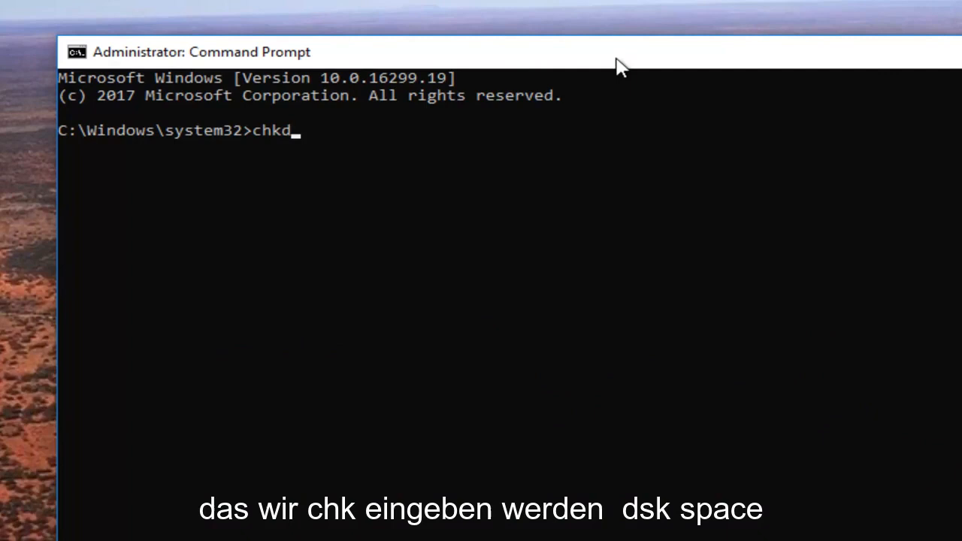
type("sk")
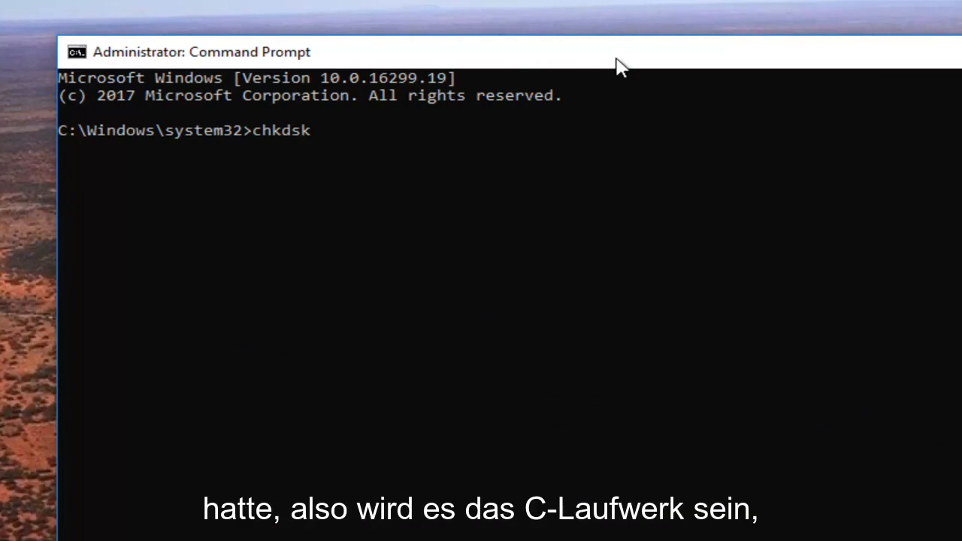
type("C")
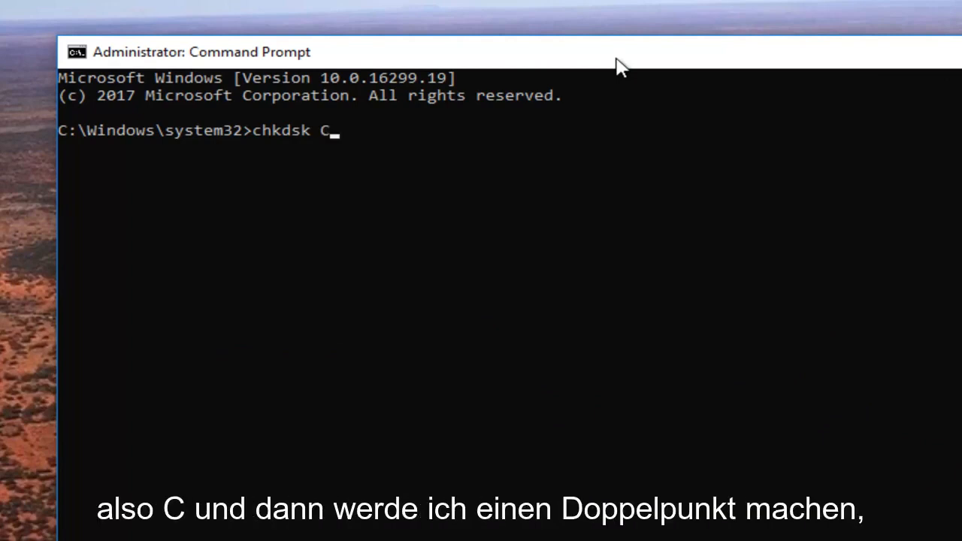
type(":")
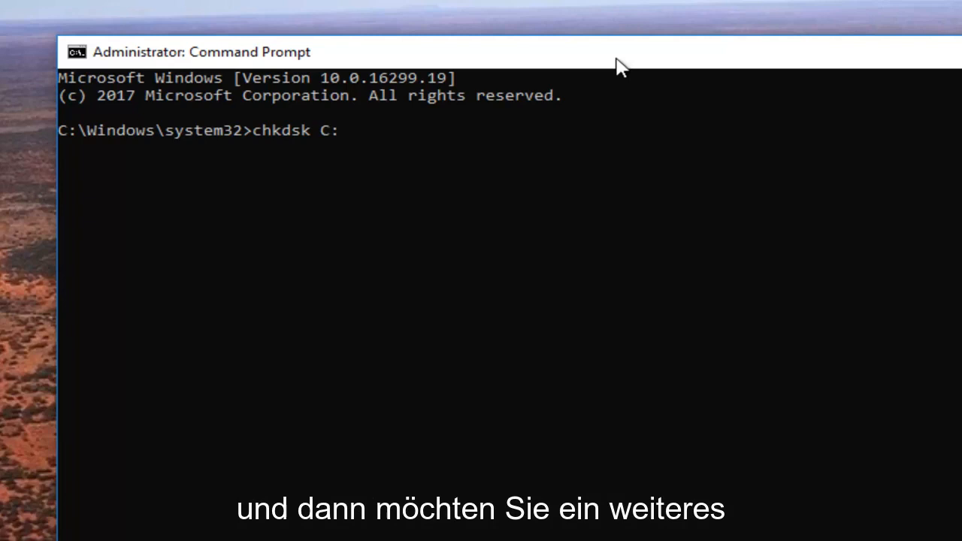
type("/")
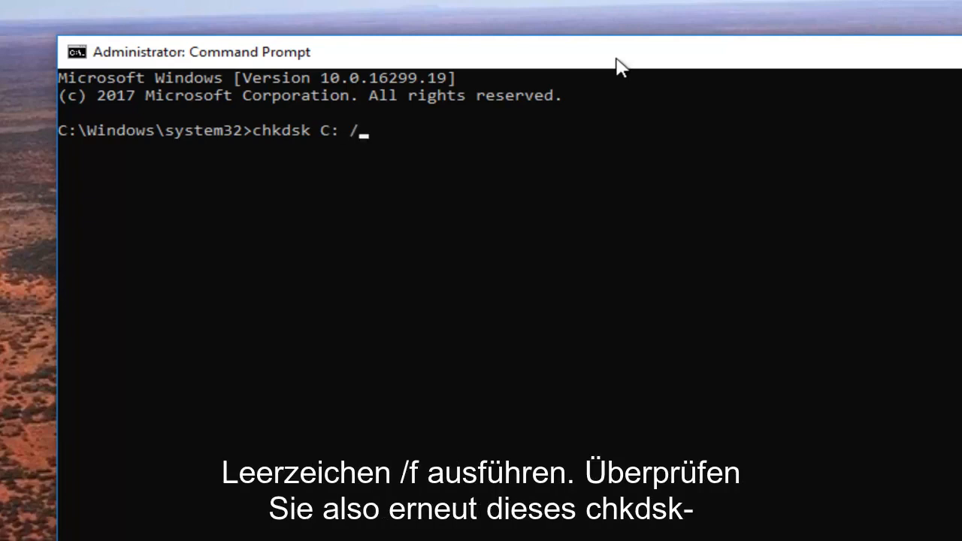
type("f")
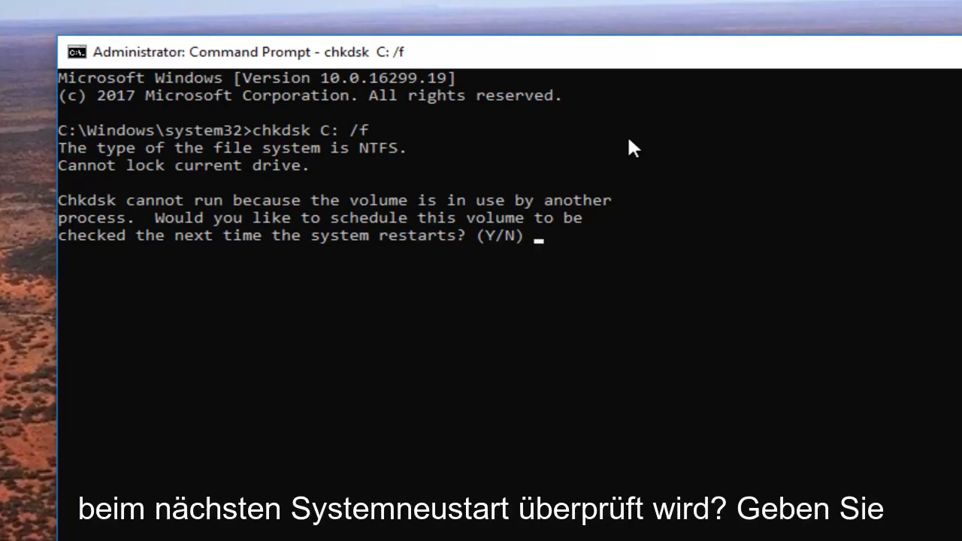
Answer Y to schedule the C: check at next restart, then close Command Prompt
type("y")
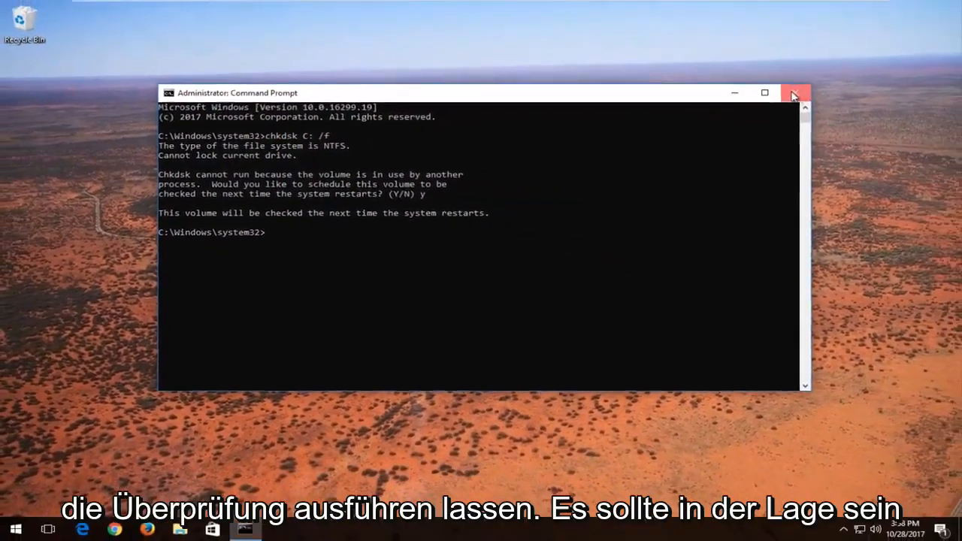
left_click(794, 93)
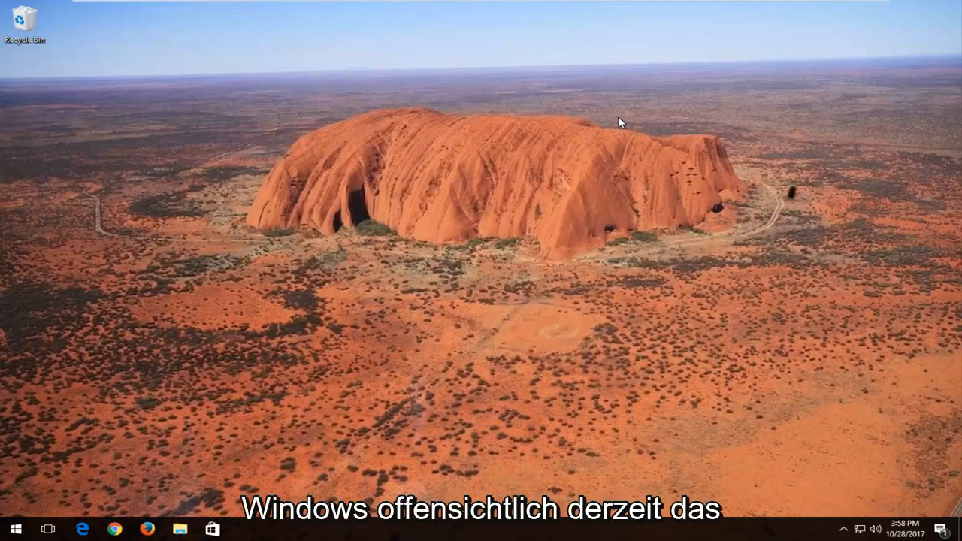
mouse_move(391, 367)
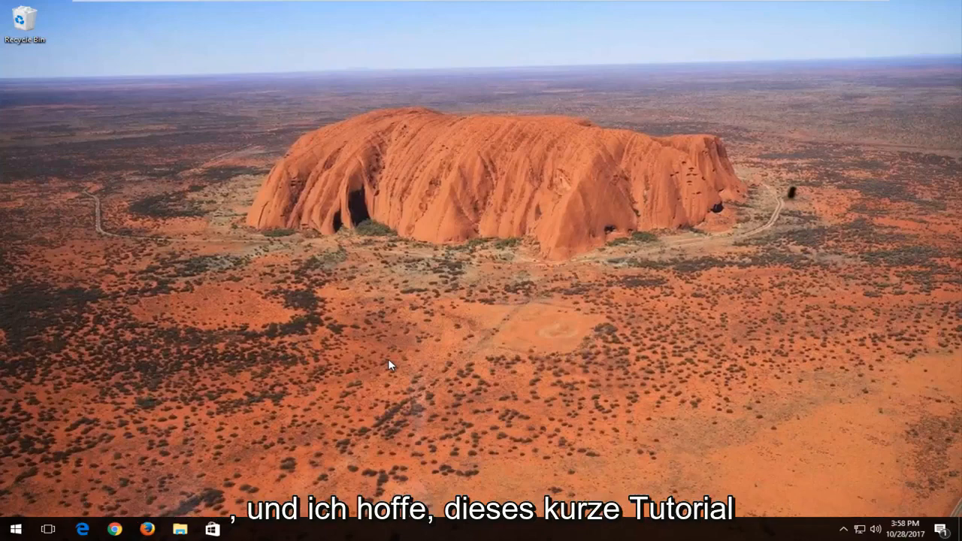